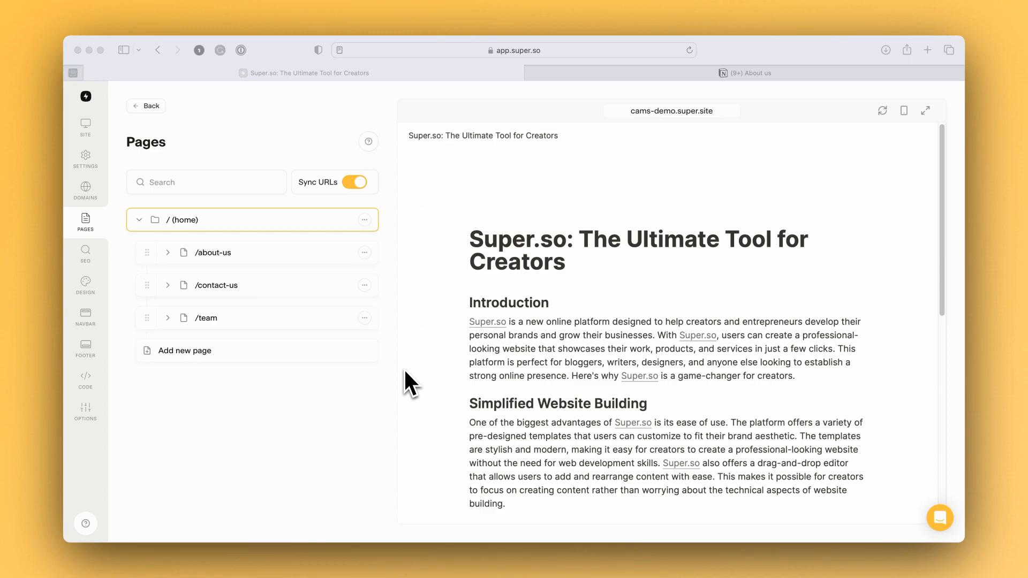
mouse_move(226, 266)
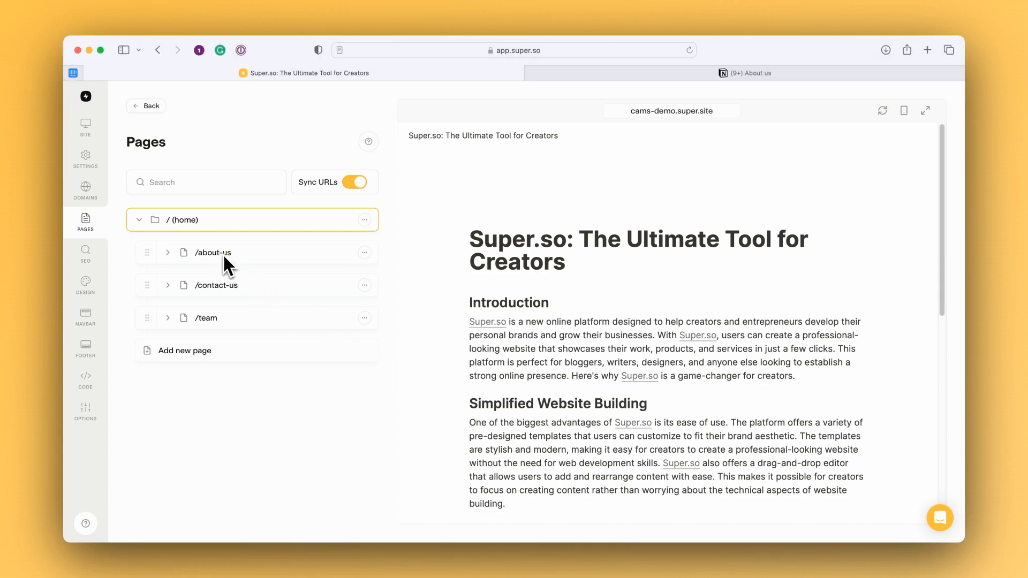
Step: Preview /about-us and /team showing 404s, then open the about-us source page in Notion
click(212, 251)
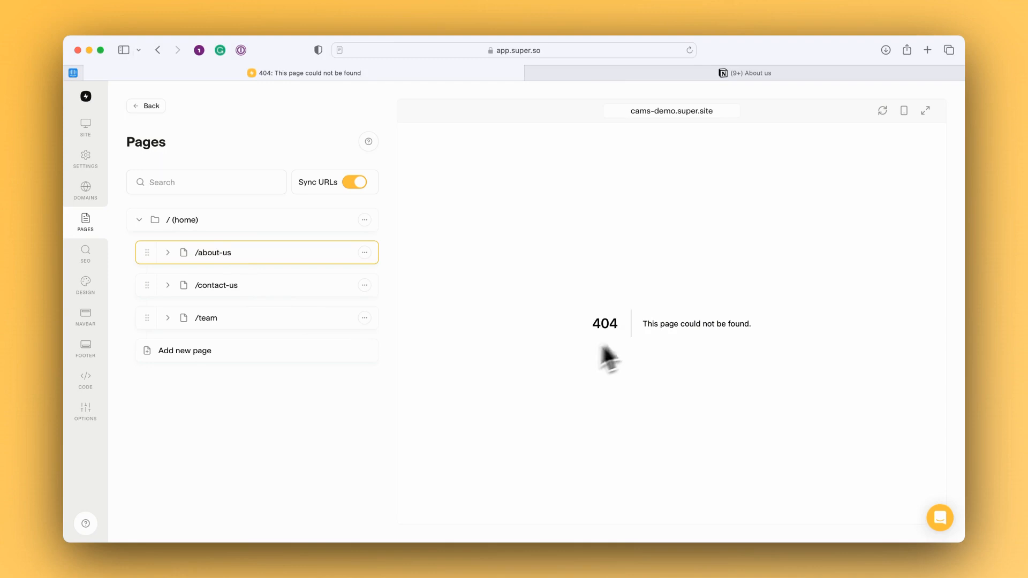
mouse_move(403, 354)
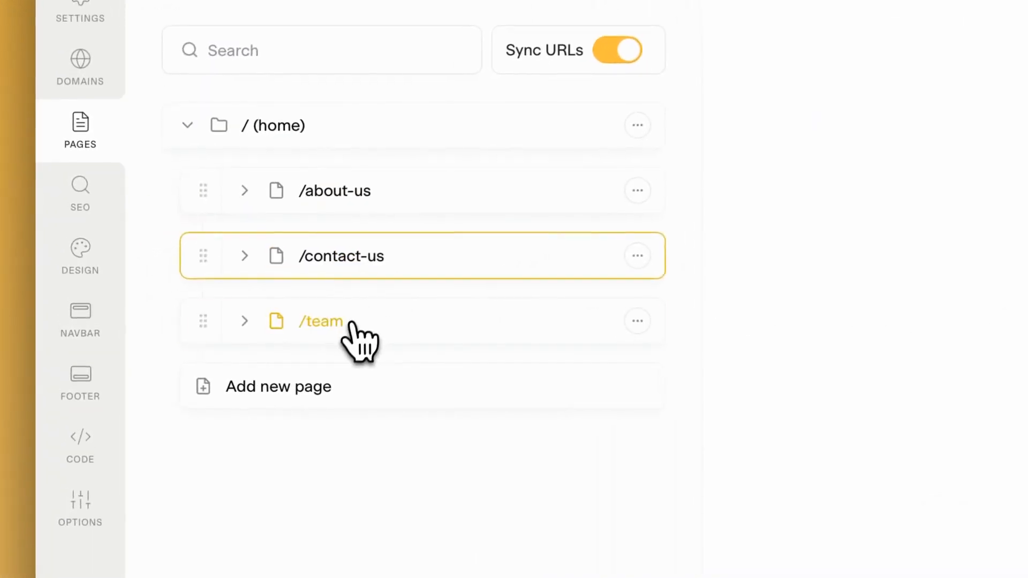
click(321, 321)
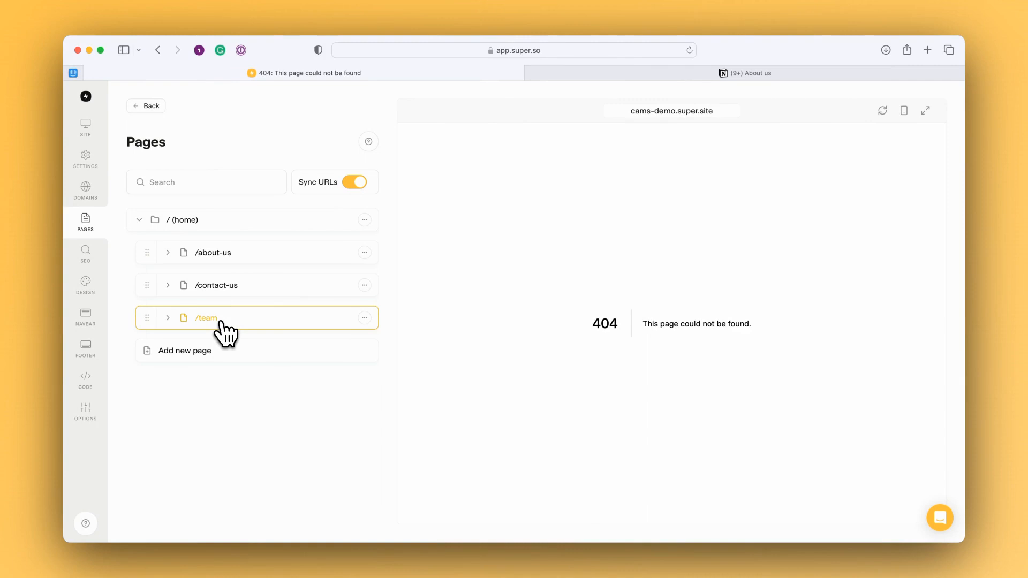
mouse_move(261, 268)
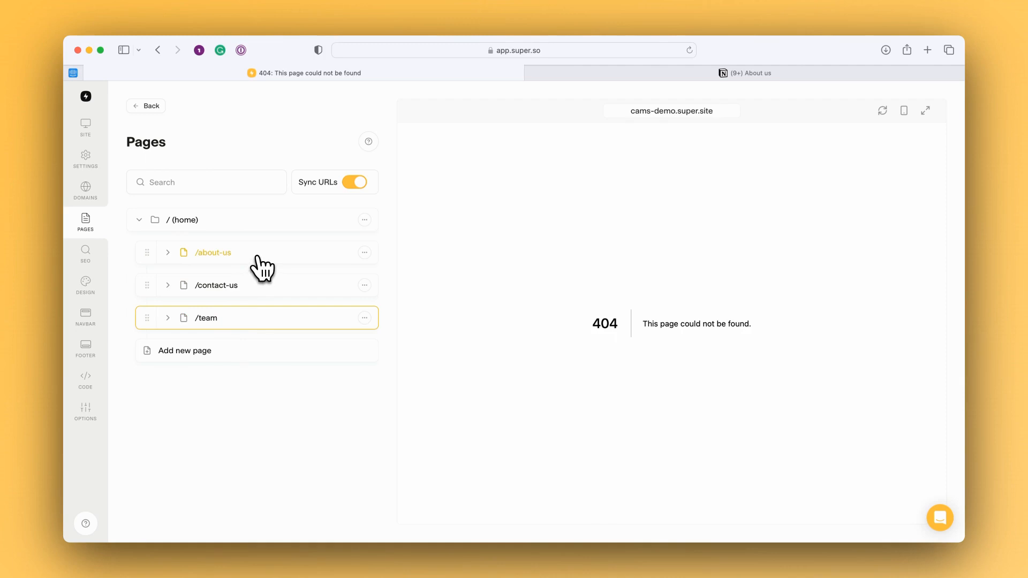
mouse_move(265, 267)
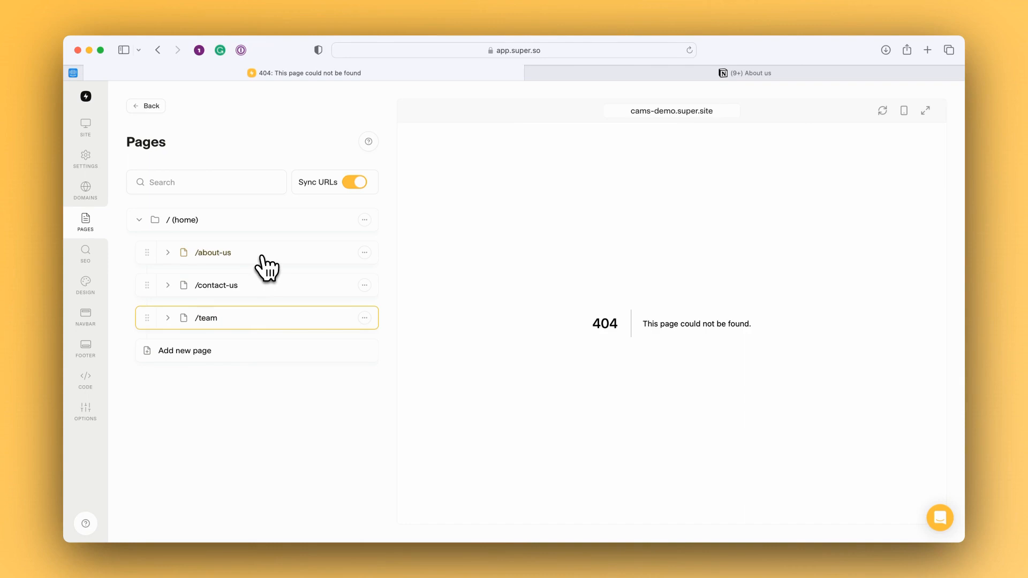
mouse_move(364, 252)
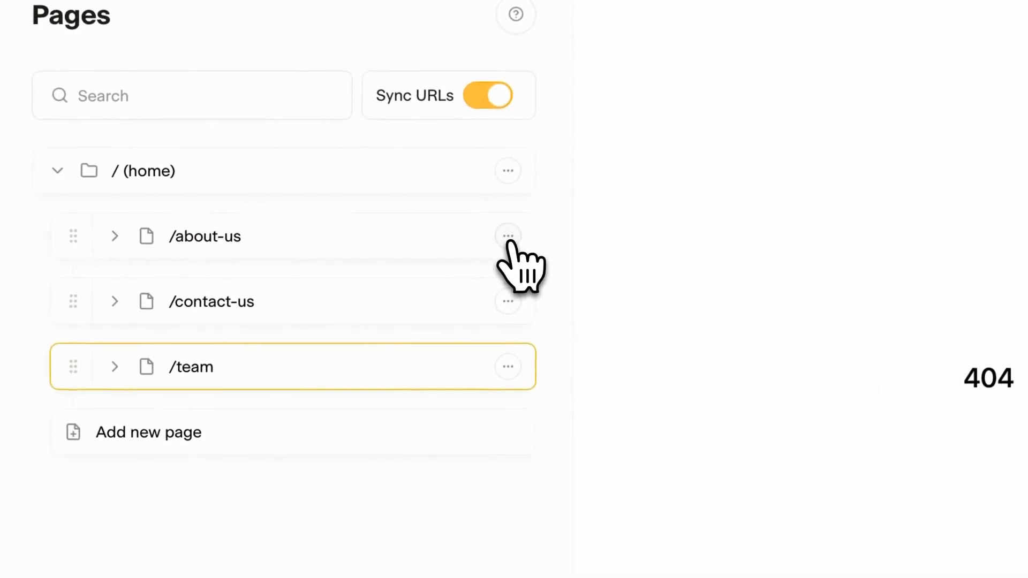
click(508, 237)
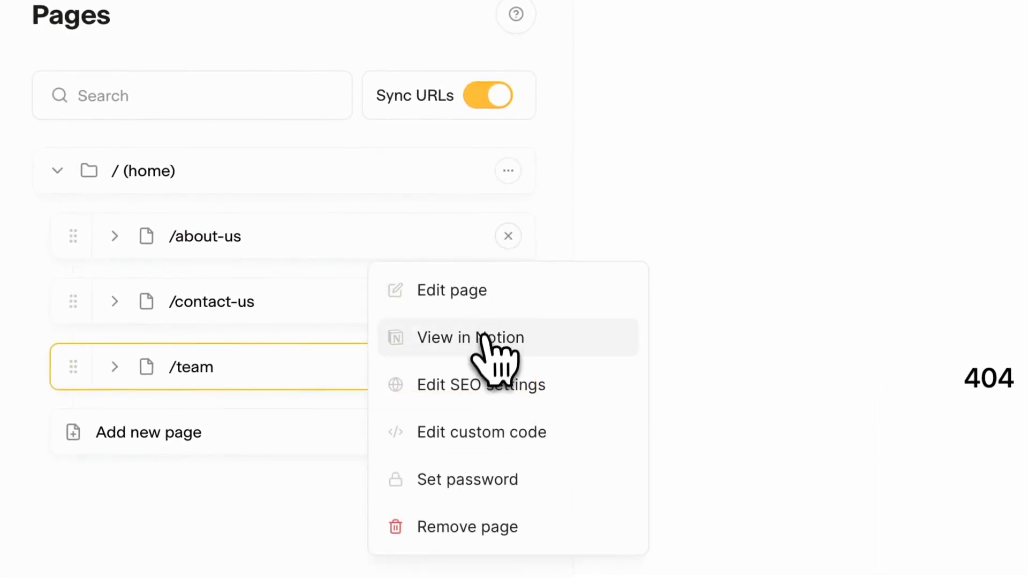
click(471, 338)
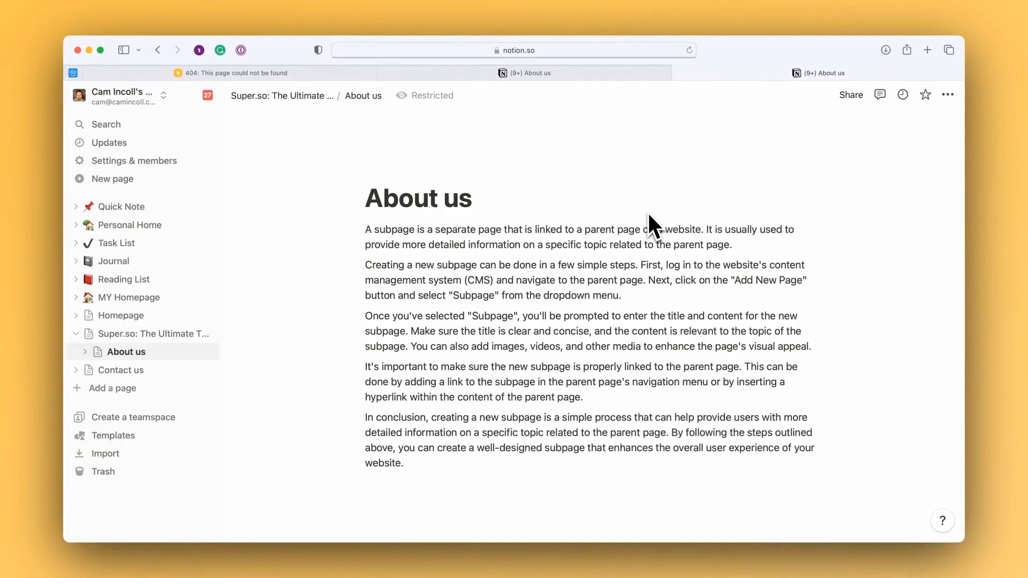
mouse_move(380, 380)
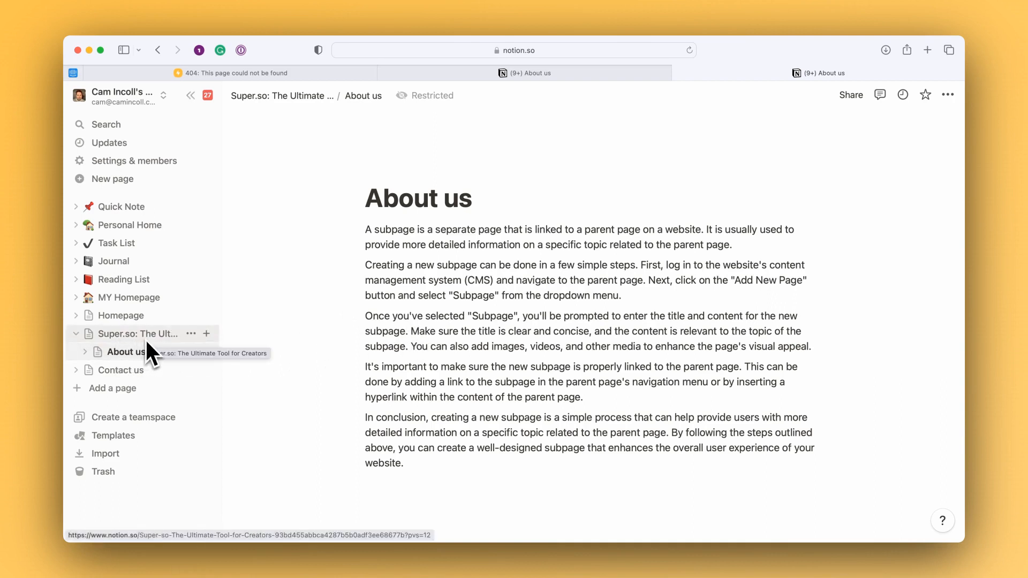
mouse_move(729, 265)
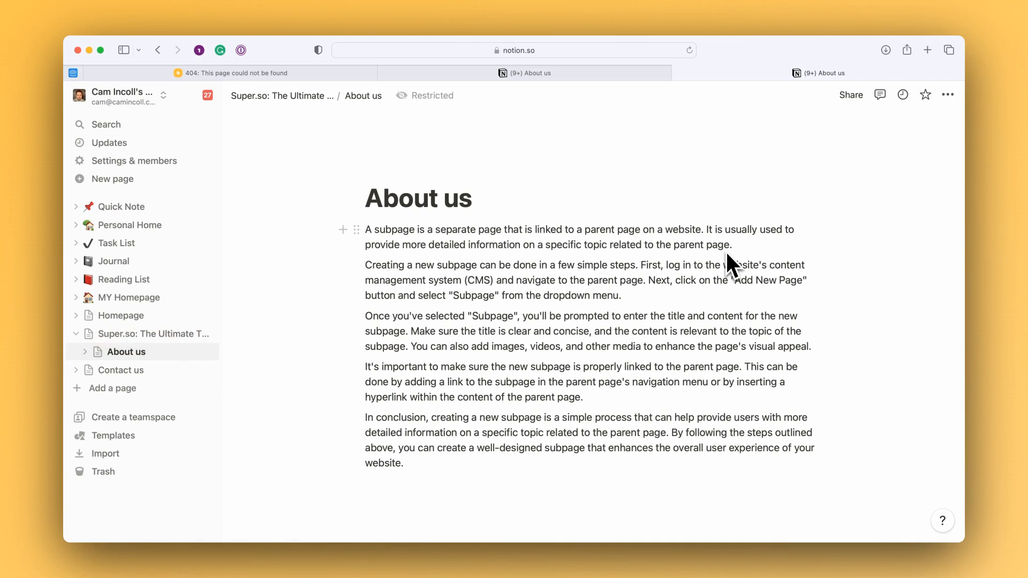
mouse_move(138, 333)
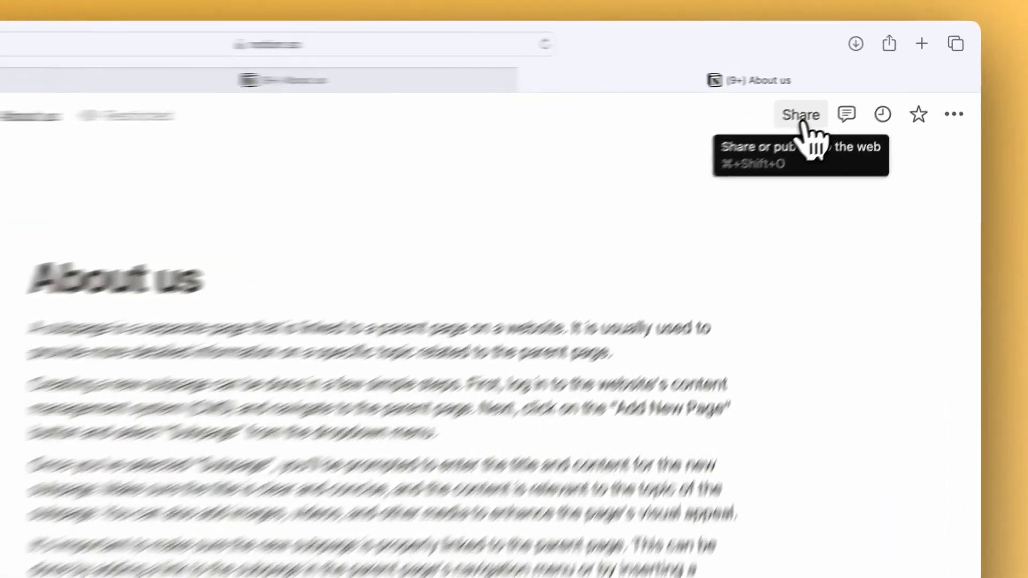
Step: Publish the About us Notion page to the web via Share, then return to Super.so
click(800, 115)
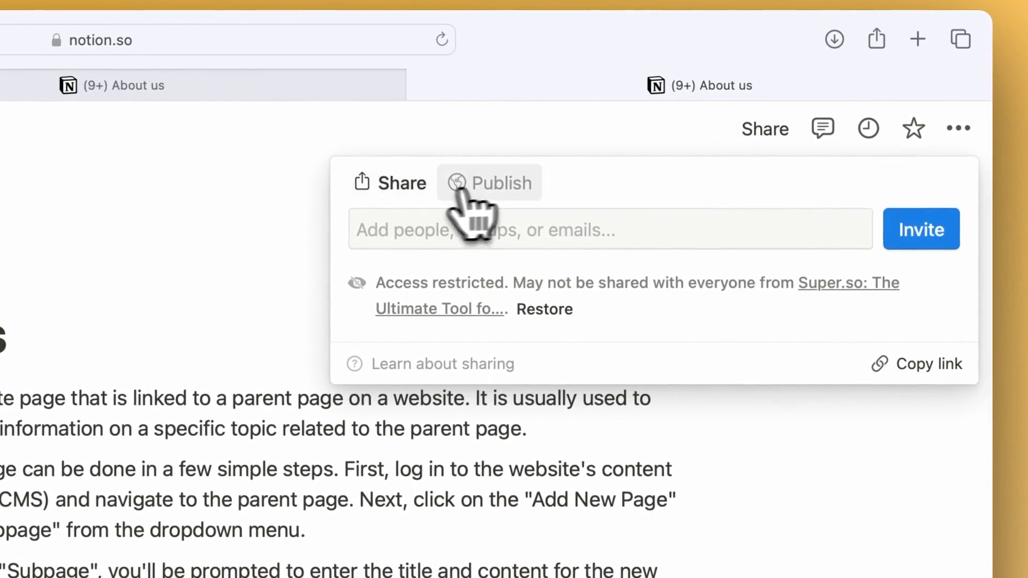
click(499, 182)
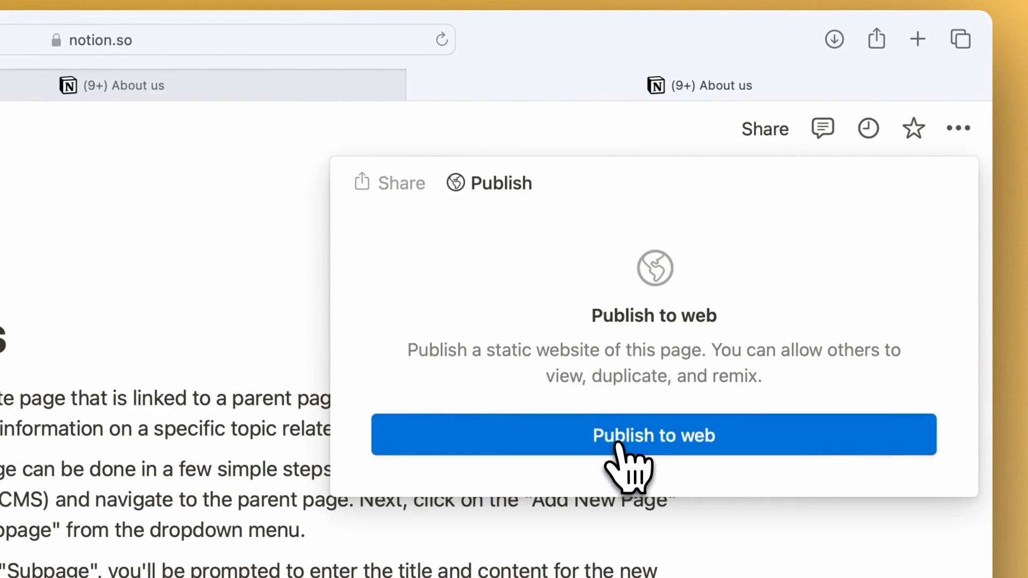
click(653, 434)
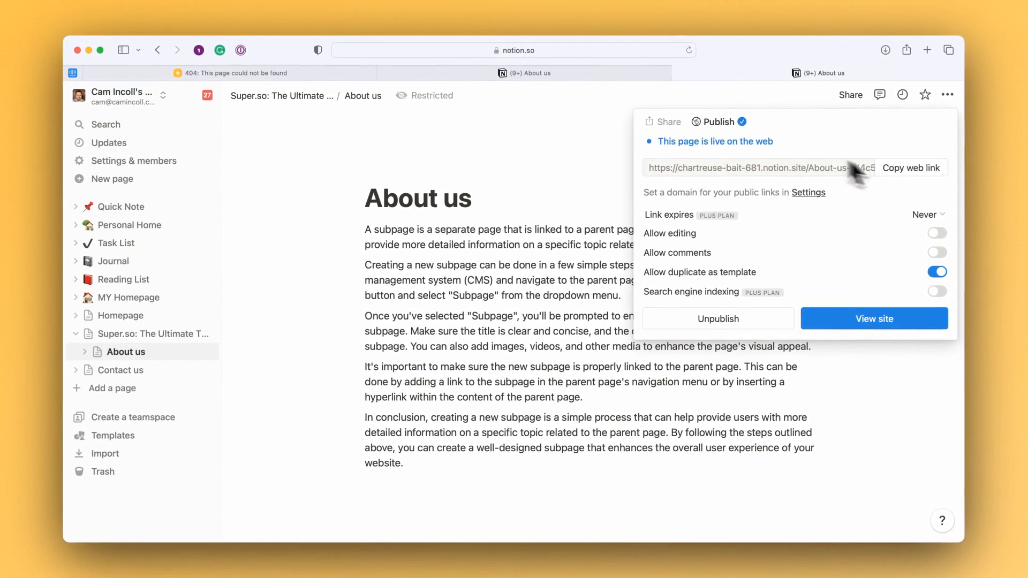
mouse_move(485, 111)
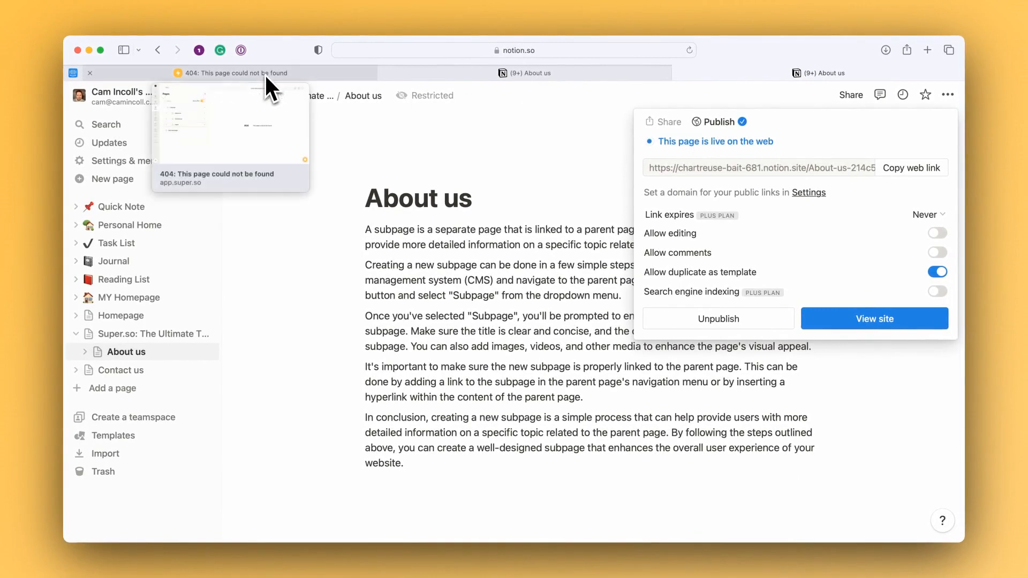
click(233, 72)
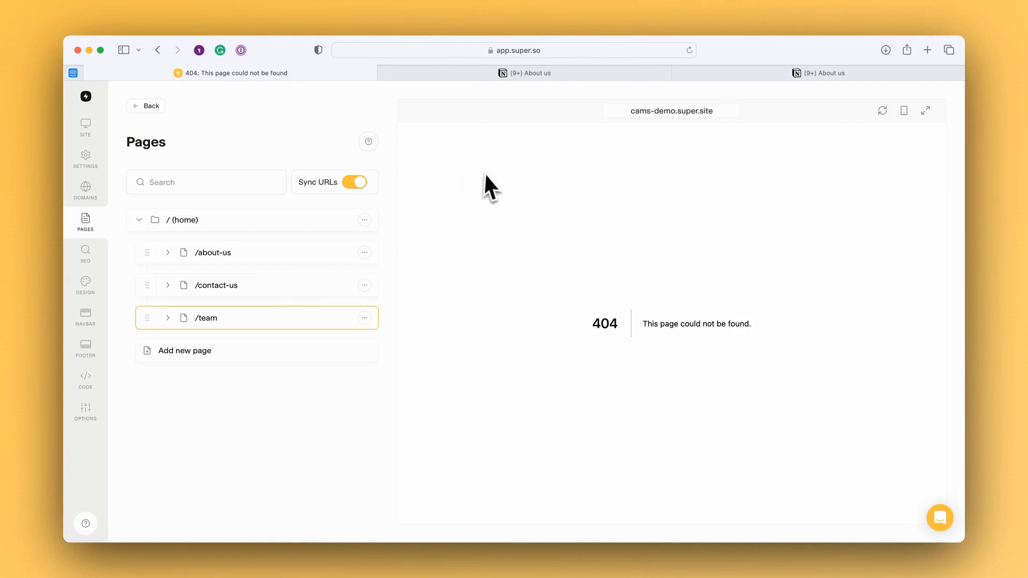
Step: Re-preview /about-us and open the /contact-us page options to view it in Notion
click(213, 253)
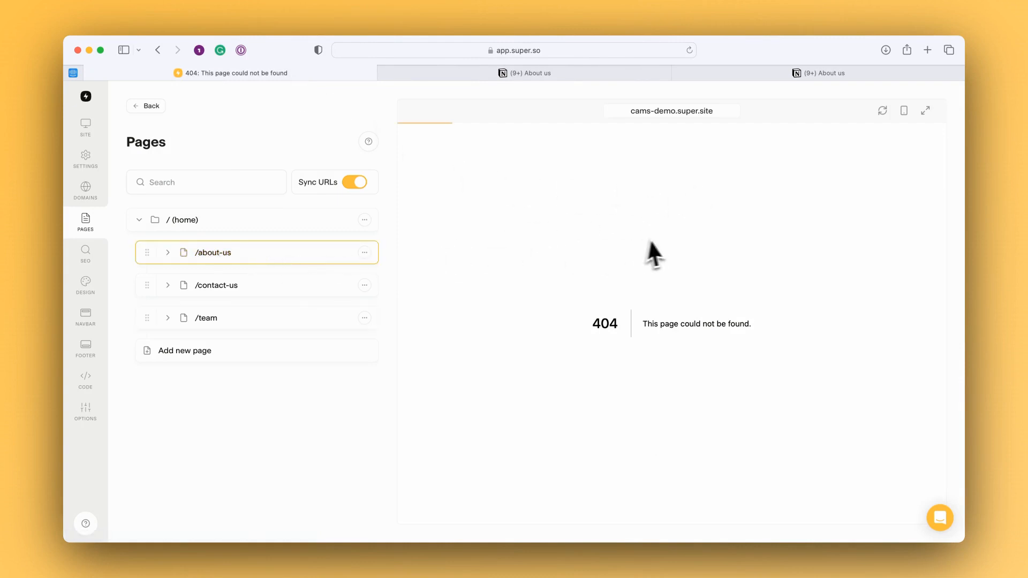
mouse_move(864, 155)
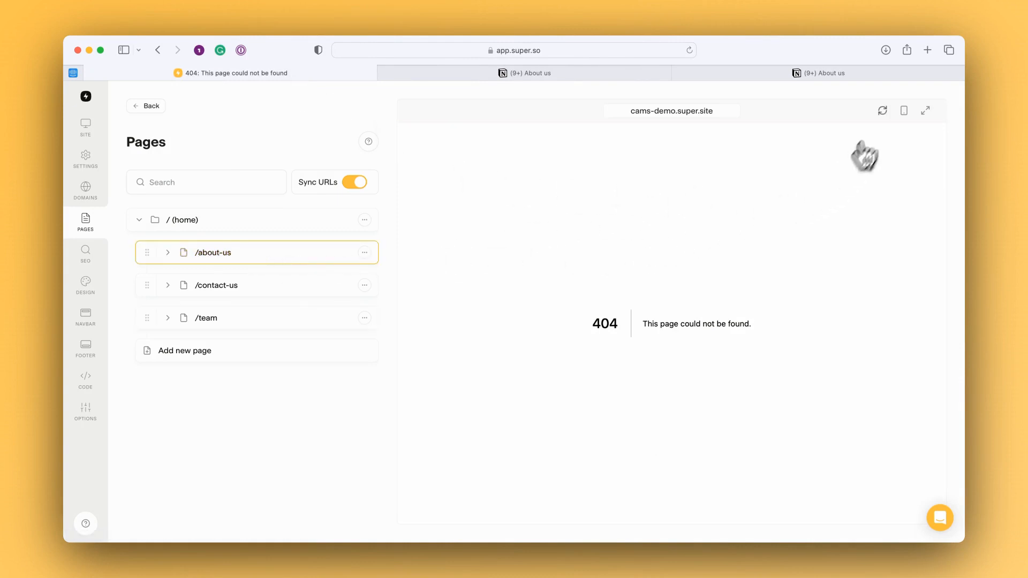
mouse_move(883, 111)
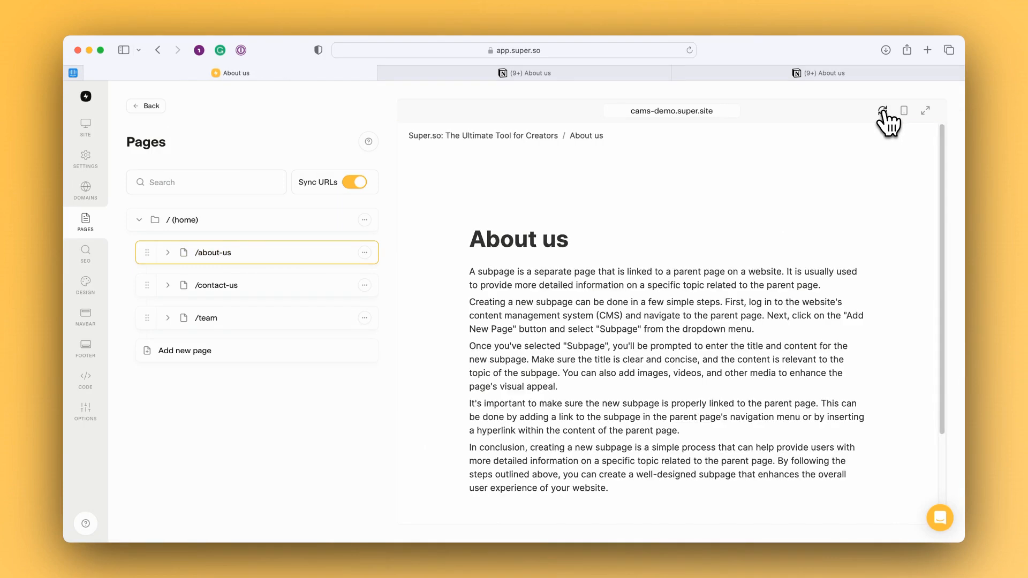
mouse_move(649, 289)
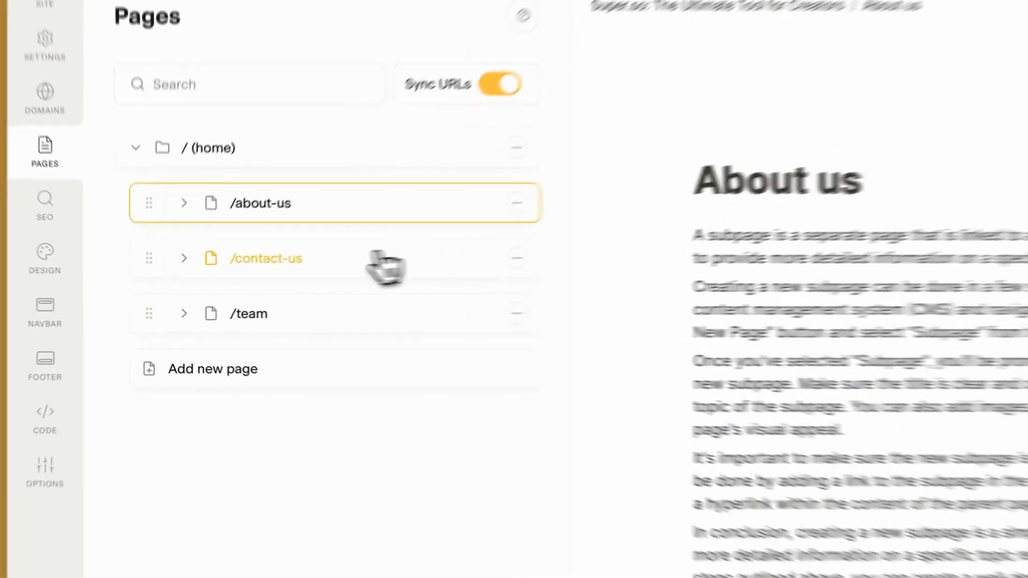
click(266, 257)
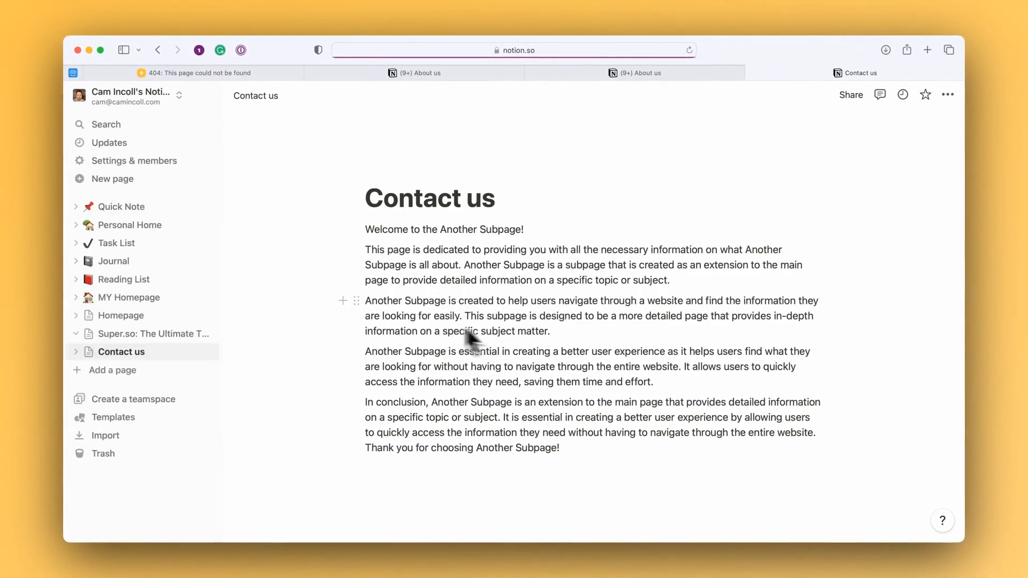
Step: Publish the Contact us Notion page to the web from the Share menu's Publish tab
click(76, 333)
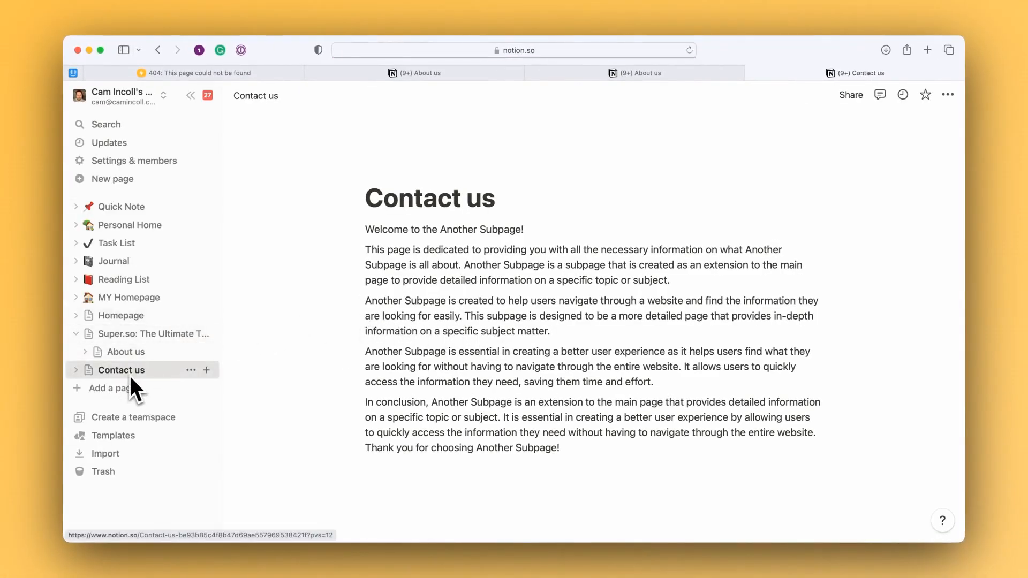
click(851, 95)
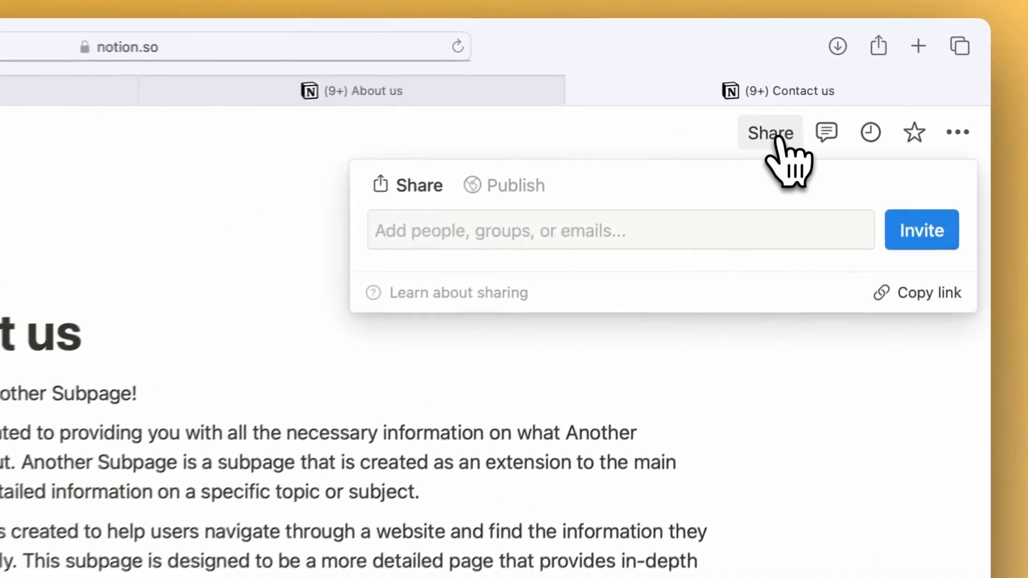
click(516, 186)
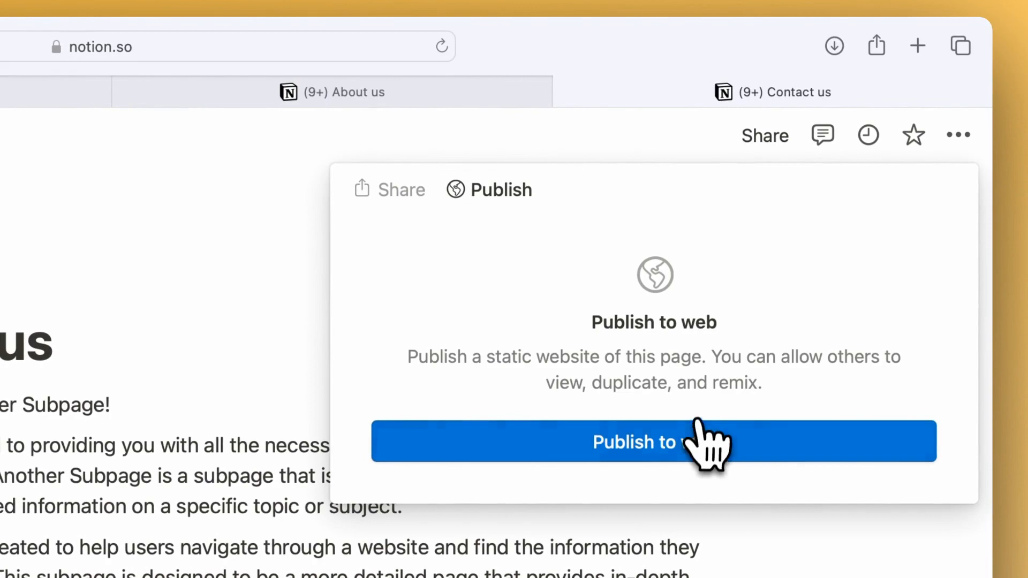
click(654, 441)
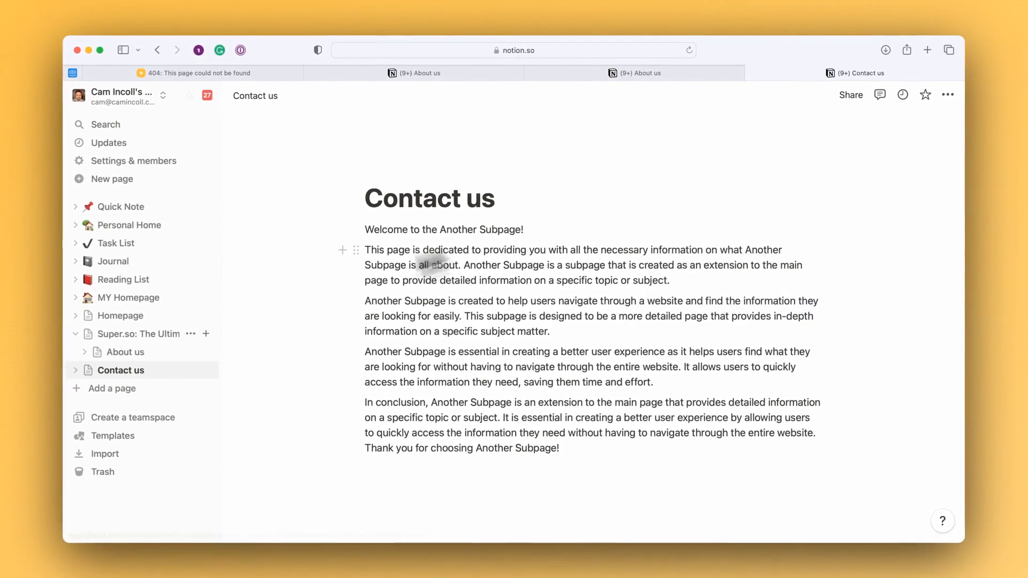
mouse_move(132, 383)
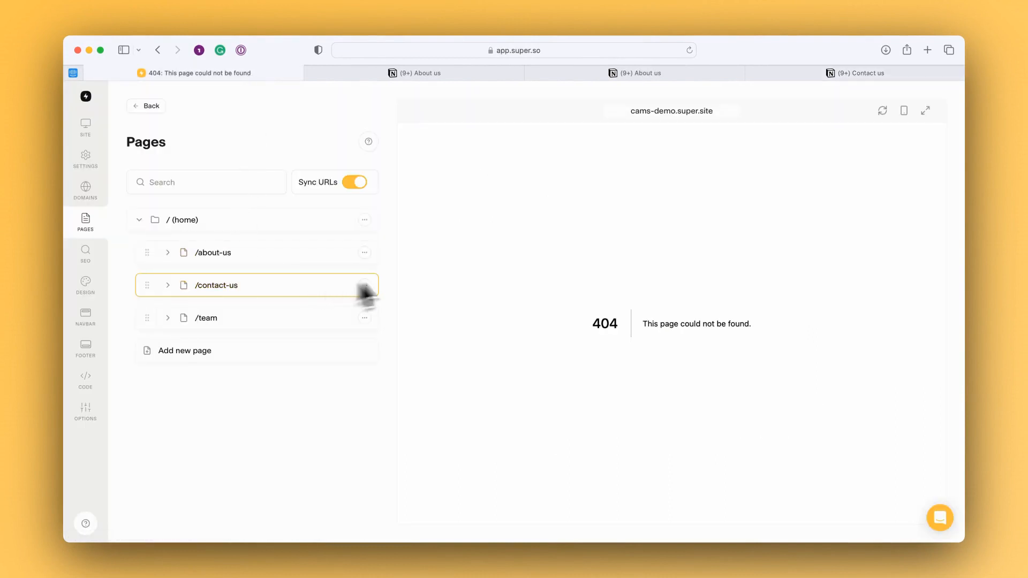
mouse_move(883, 112)
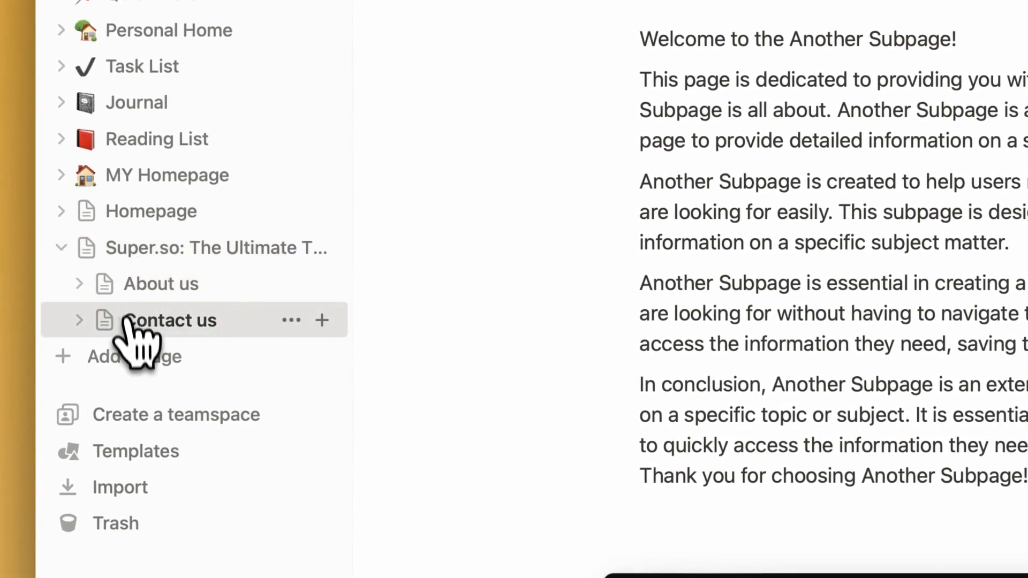
mouse_move(196, 347)
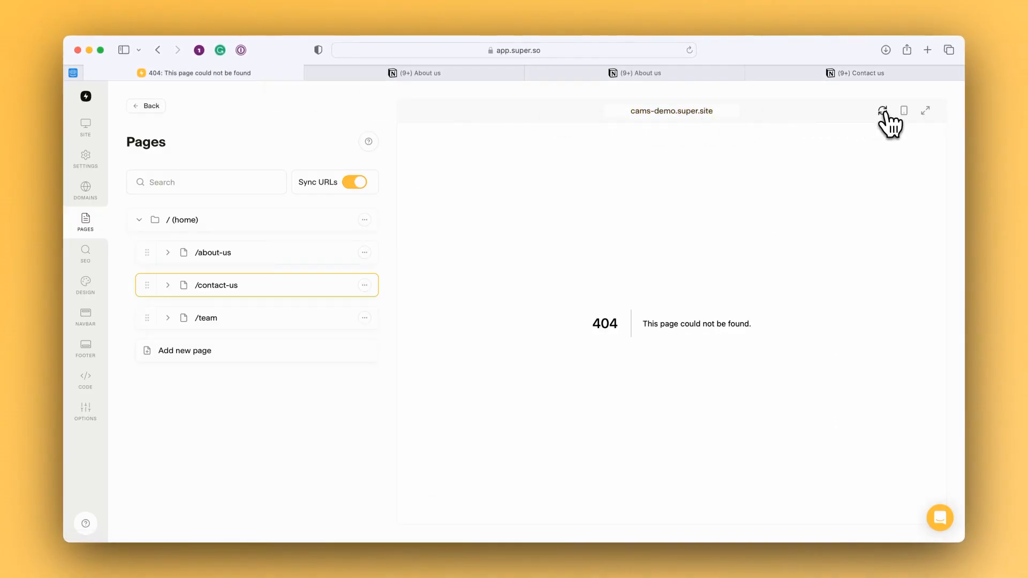
Step: Refresh the Super.so preview pane for /contact-us
click(883, 110)
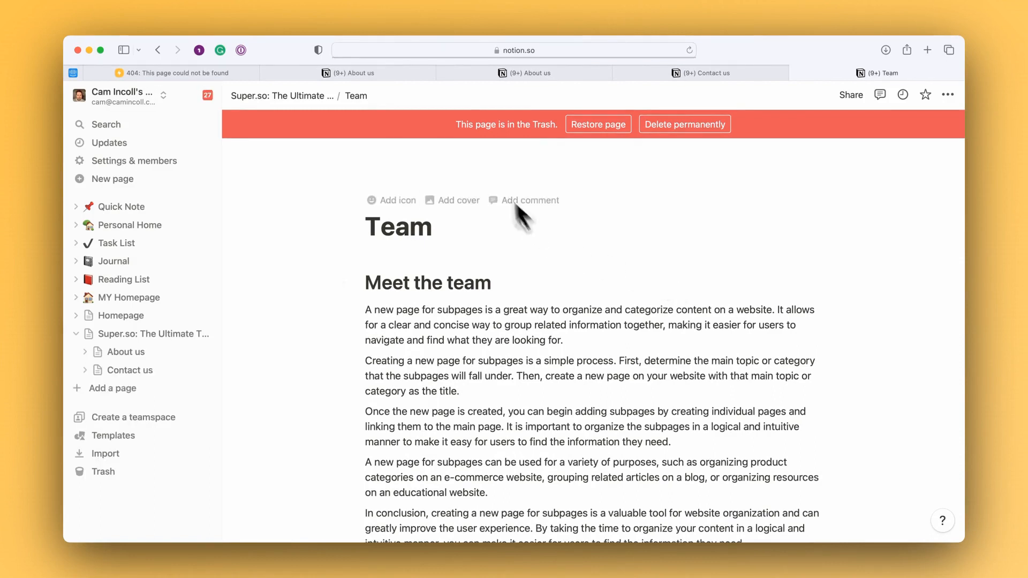
mouse_move(604, 259)
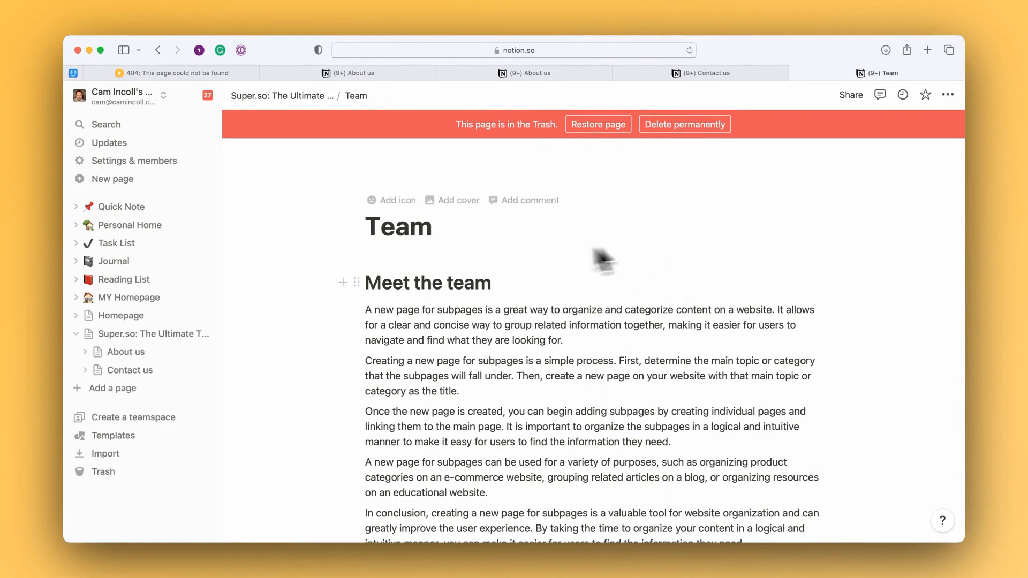
mouse_move(558, 210)
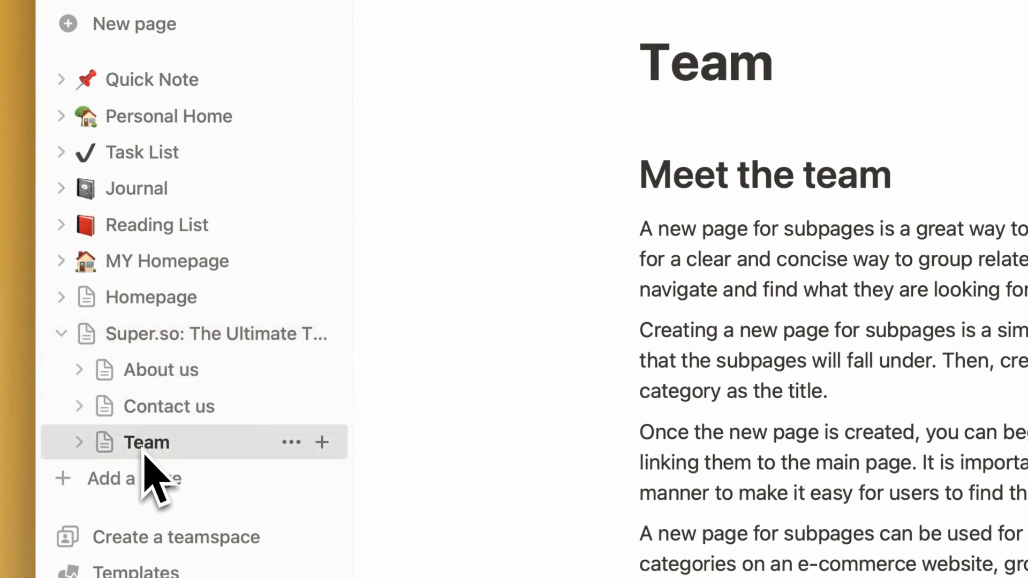
mouse_move(210, 353)
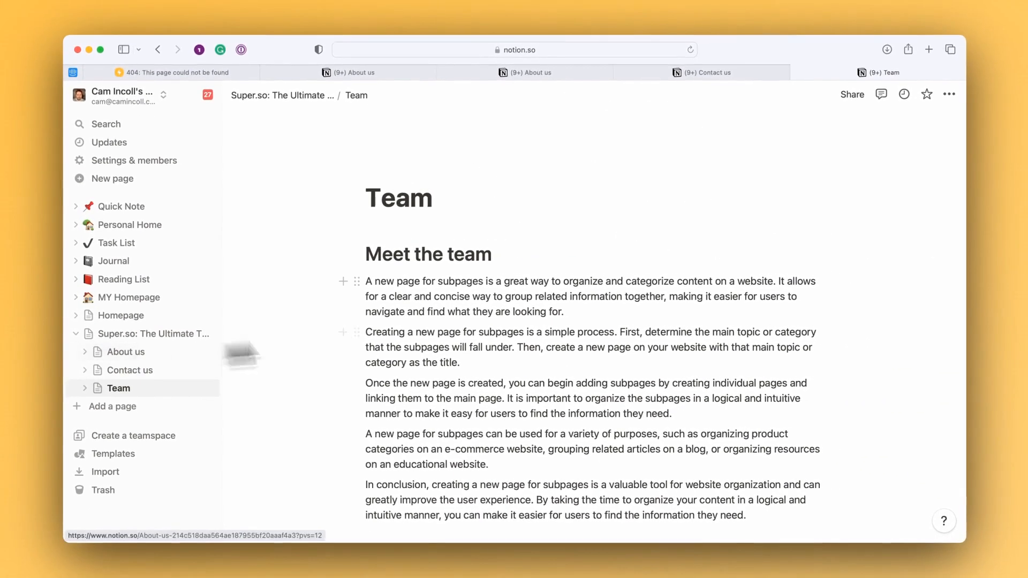
Step: Check the restored Team page's web publishing status in Notion's Share menu
click(852, 93)
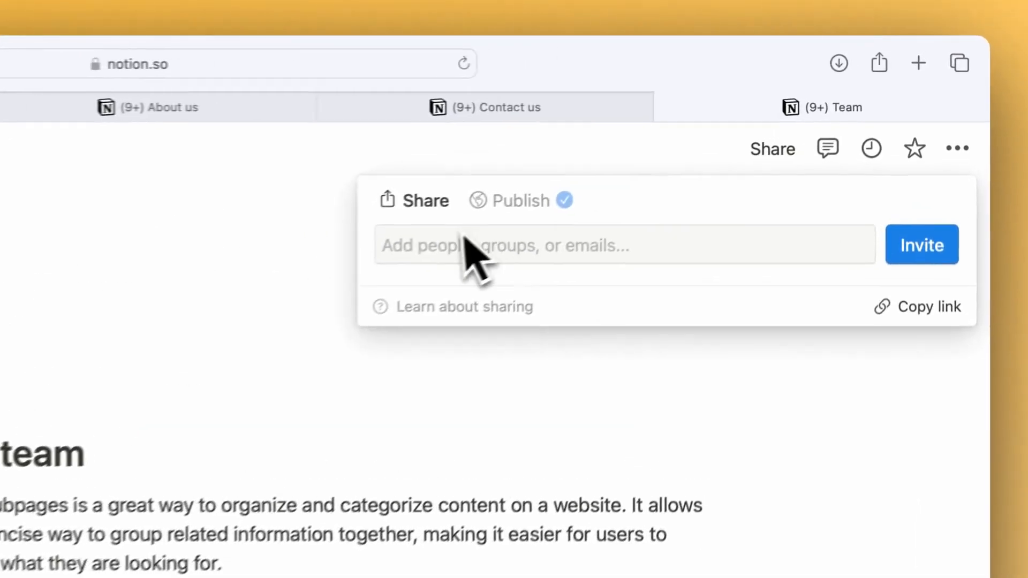
click(512, 199)
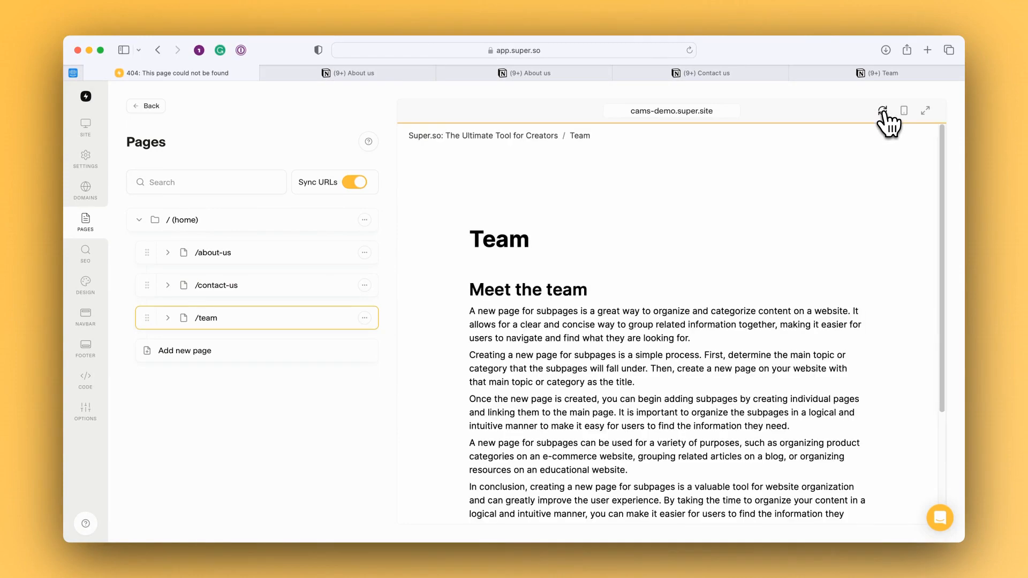
Step: Refresh the /team preview, then open and dismiss the /about-us options menu
click(883, 111)
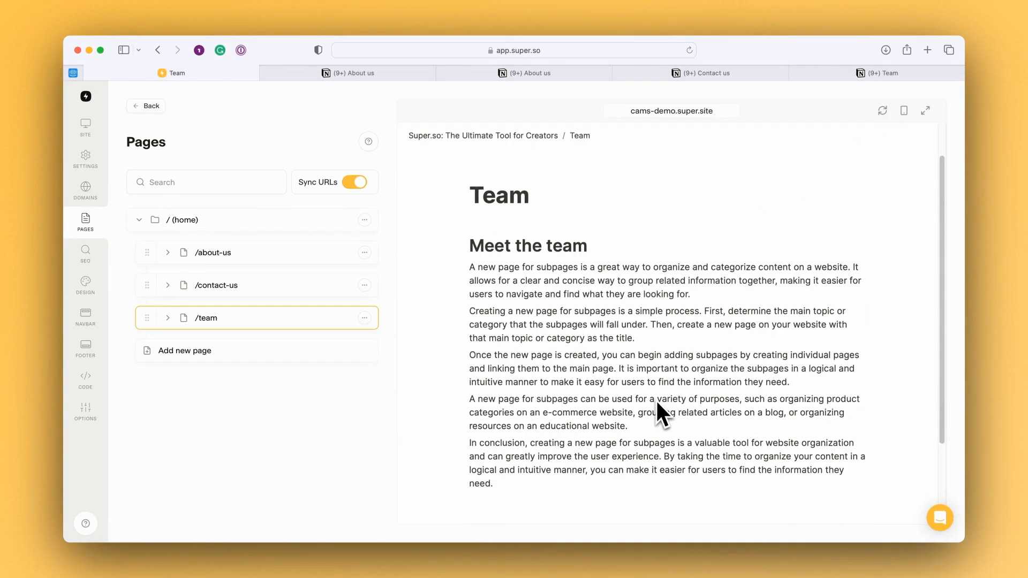
mouse_move(295, 318)
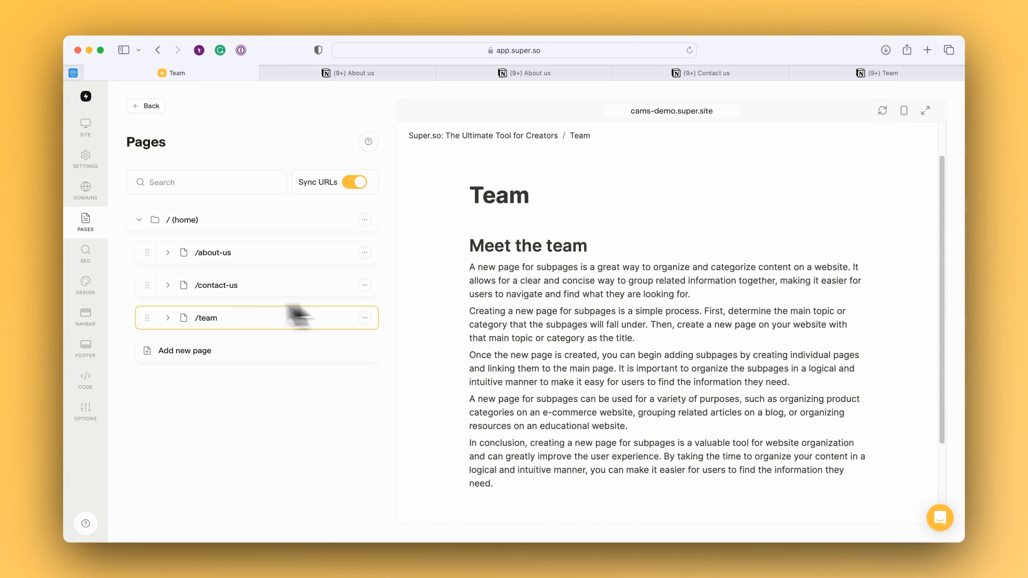
mouse_move(501, 297)
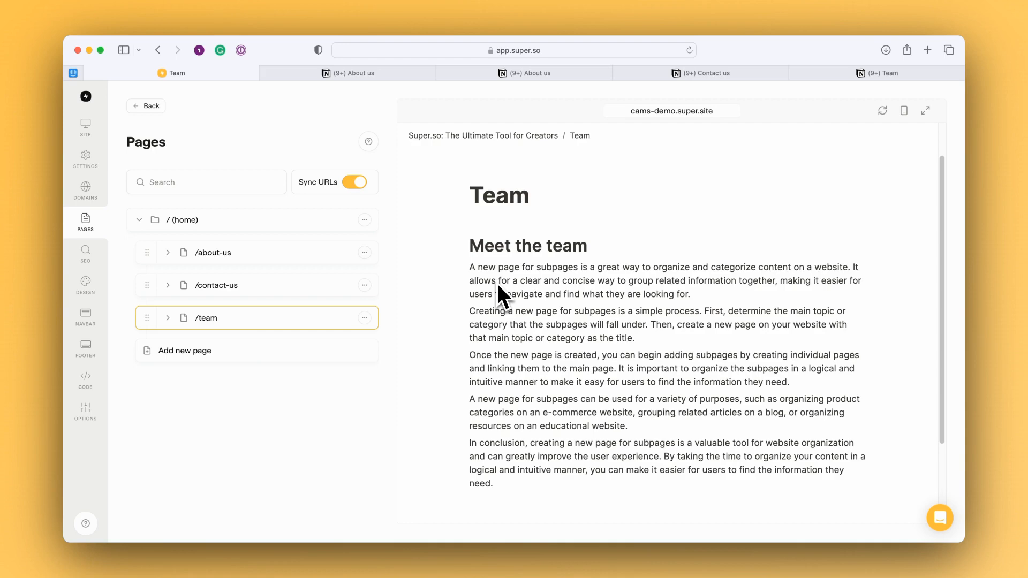
mouse_move(383, 254)
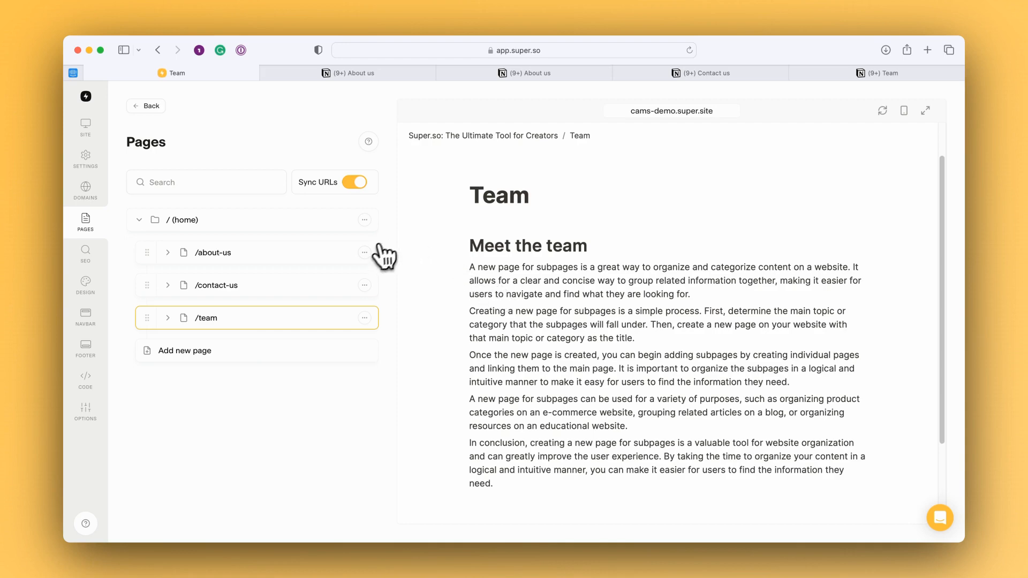
click(365, 253)
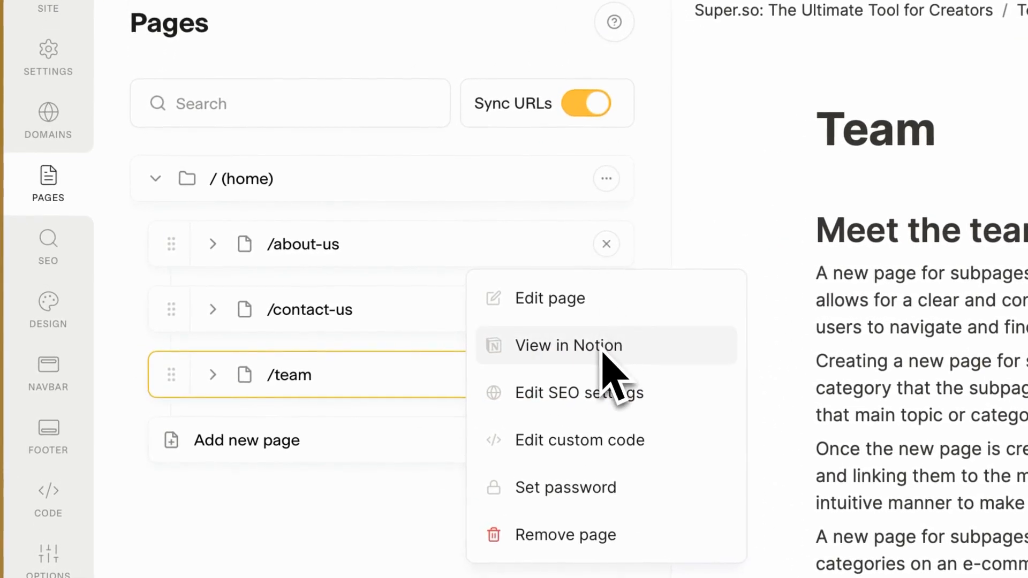
click(664, 262)
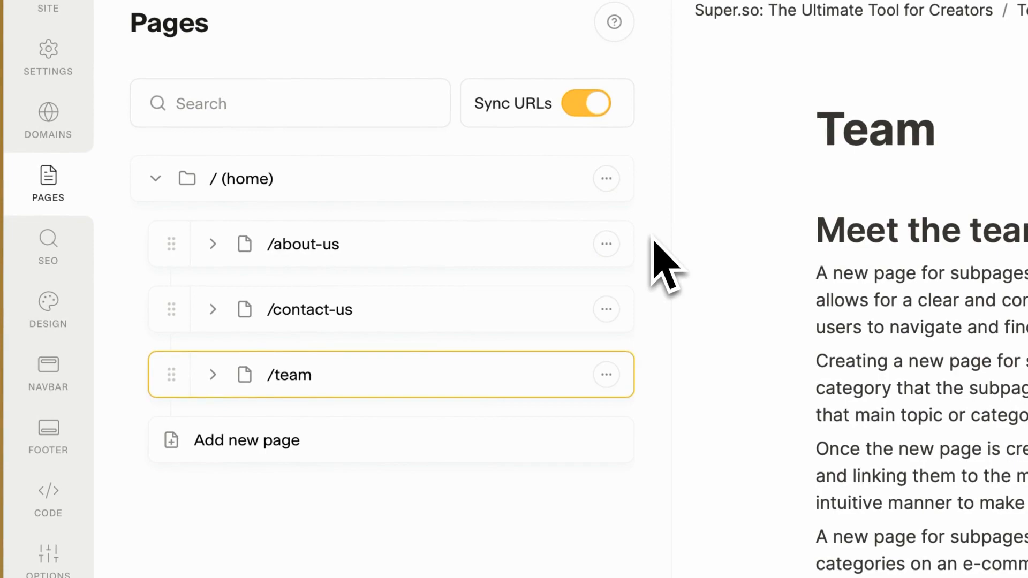